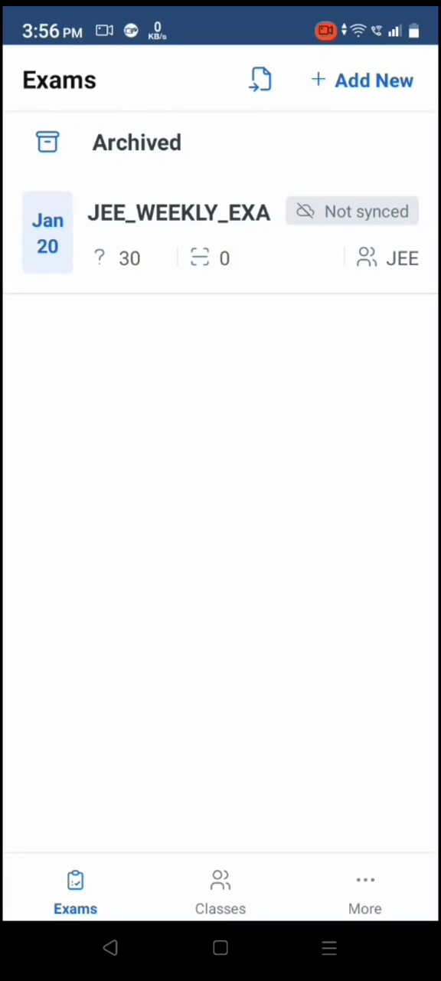
Scan the JEE weekly exam's OMR sheets and save graded results for rolls 123, 121 and 122
left_click(179, 232)
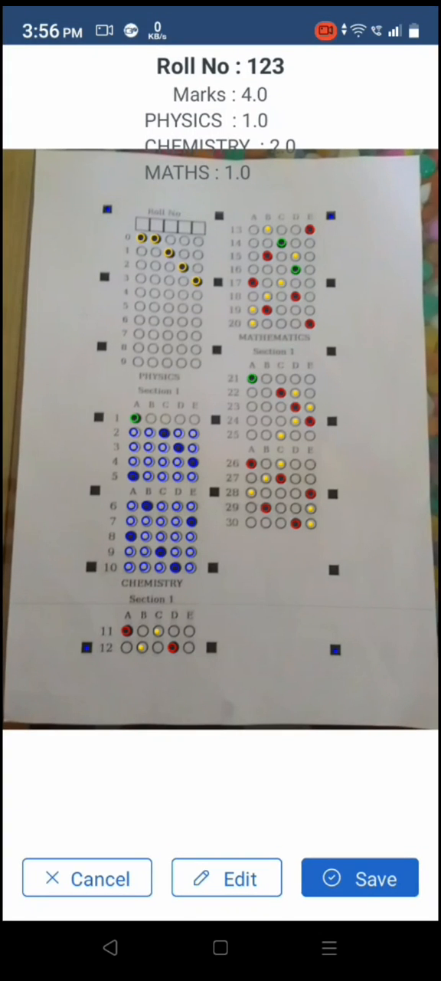
left_click(360, 878)
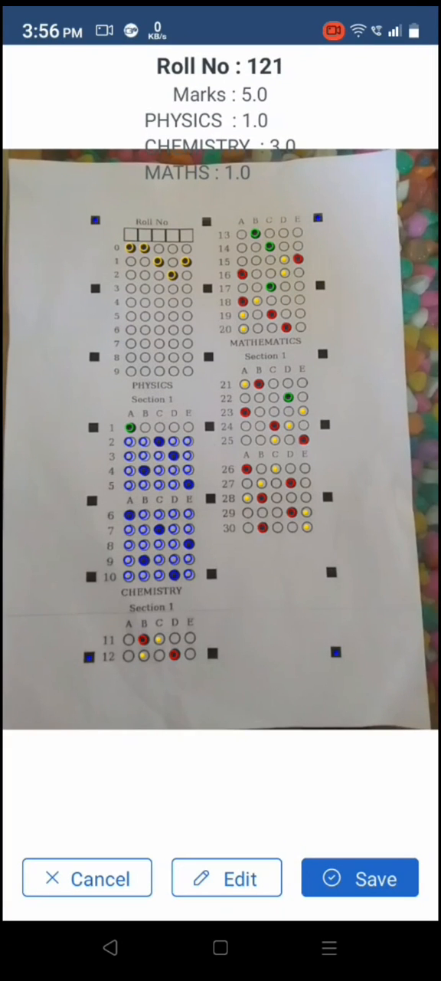
left_click(359, 877)
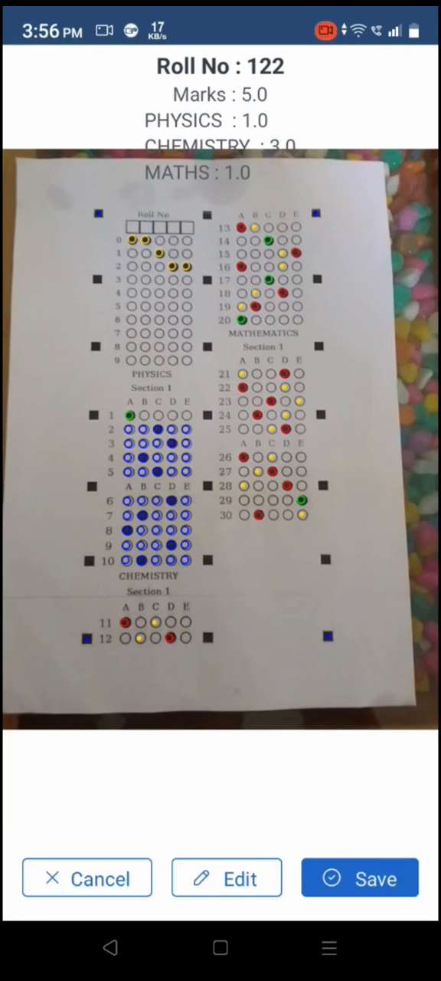
left_click(360, 877)
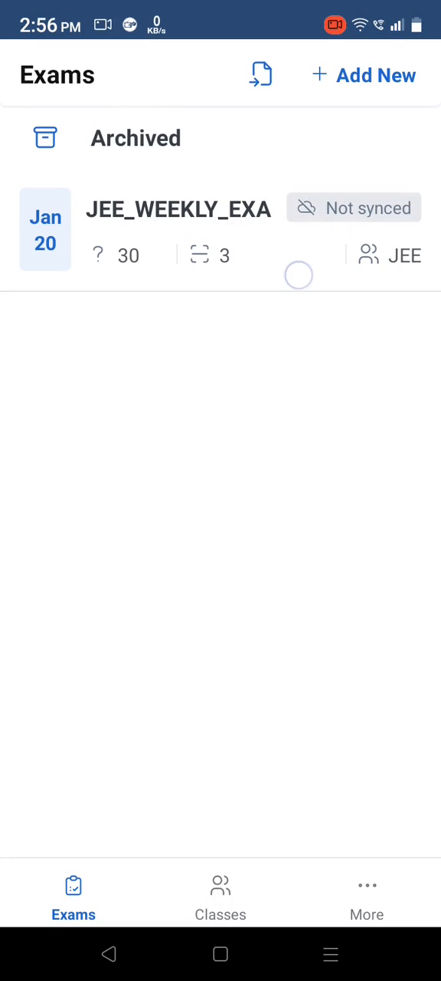
Open the JEE weekly exam's reports and page through rolls 121, 122 and 123
left_click(178, 209)
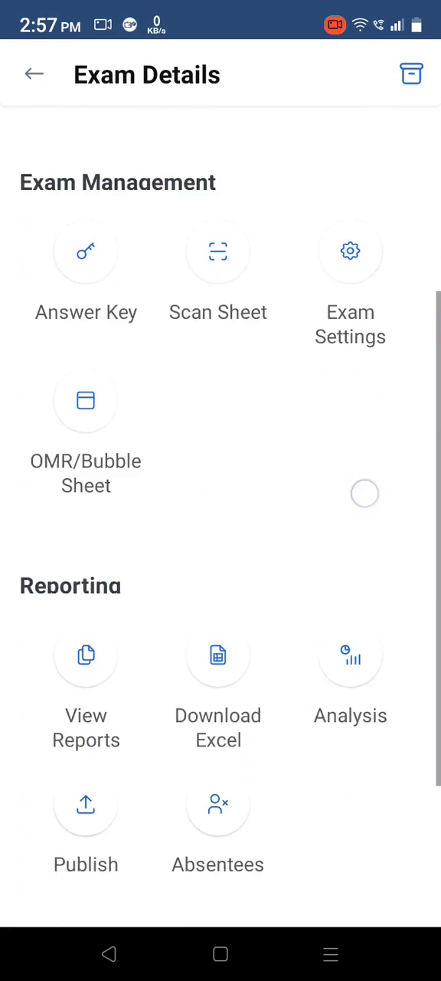
scroll("down", 3)
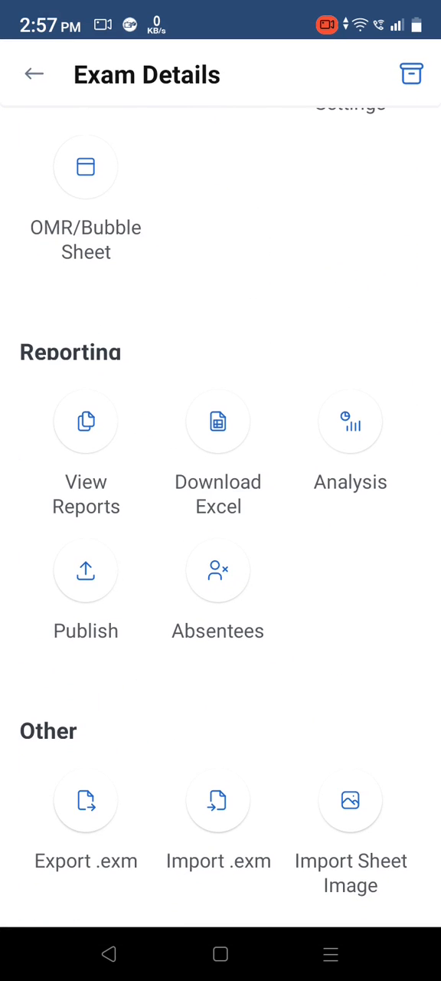
left_click(86, 420)
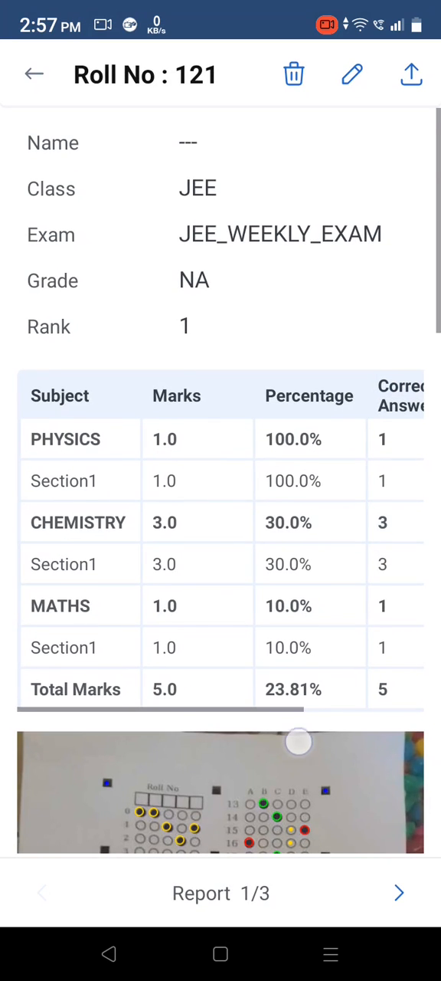
scroll("down", 3)
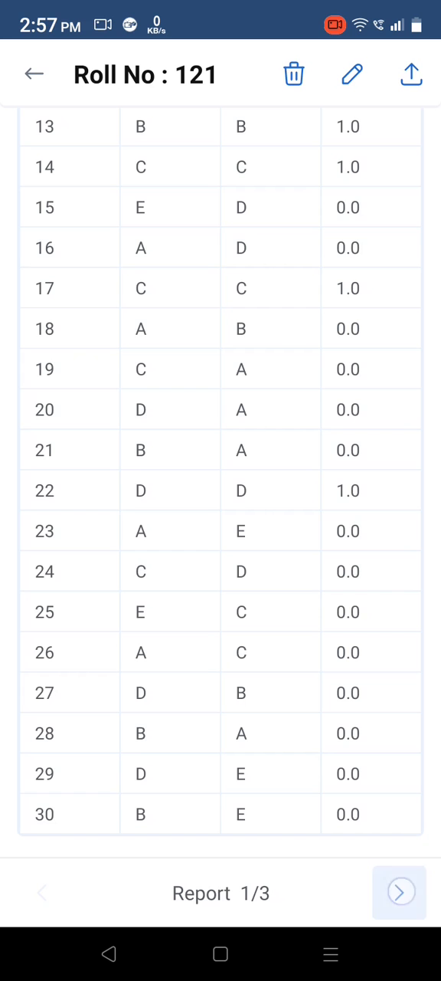
left_click(399, 892)
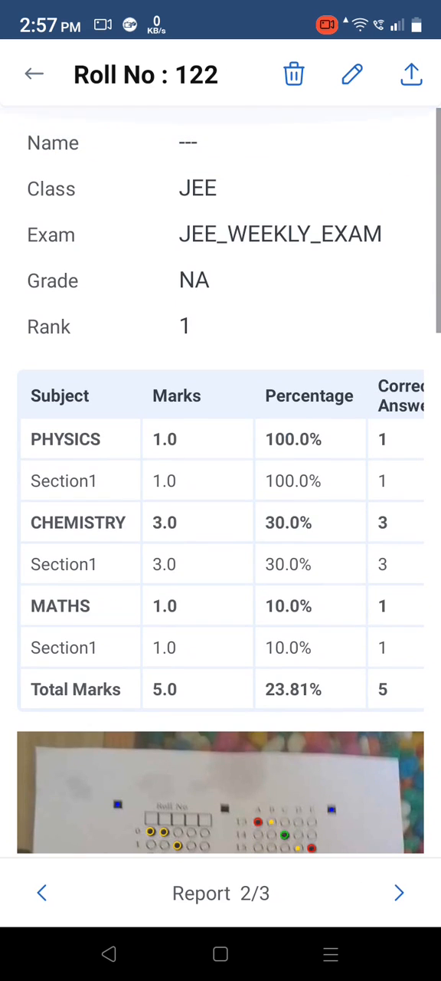
left_click(398, 892)
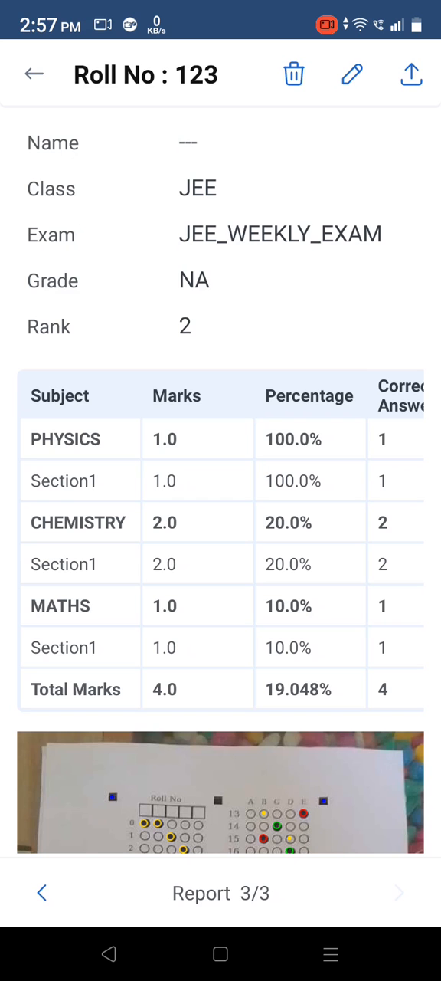
left_click(32, 73)
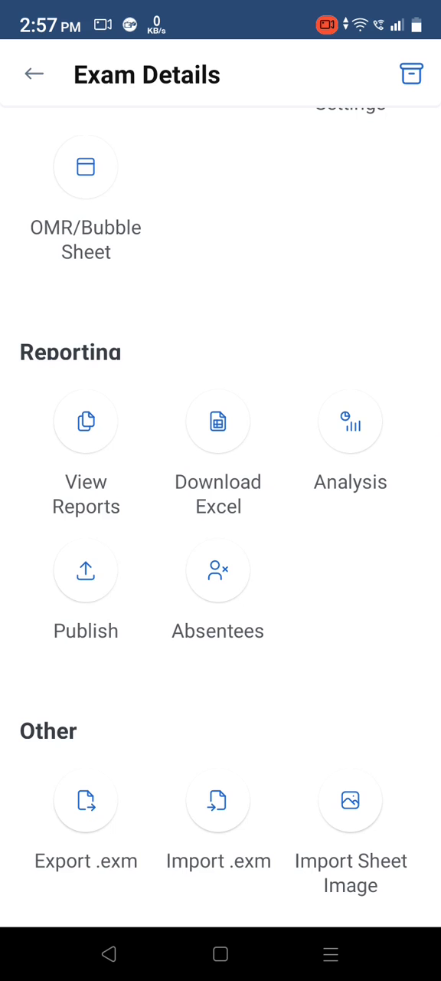
left_click(351, 421)
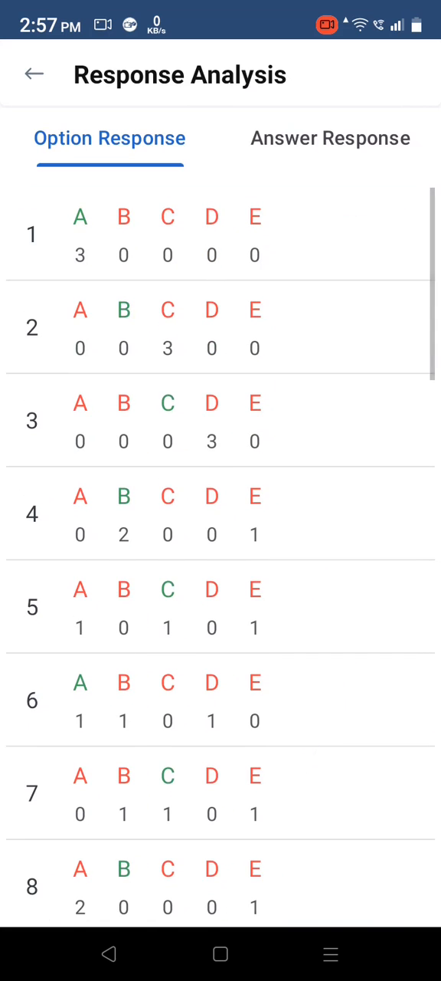
left_click(330, 138)
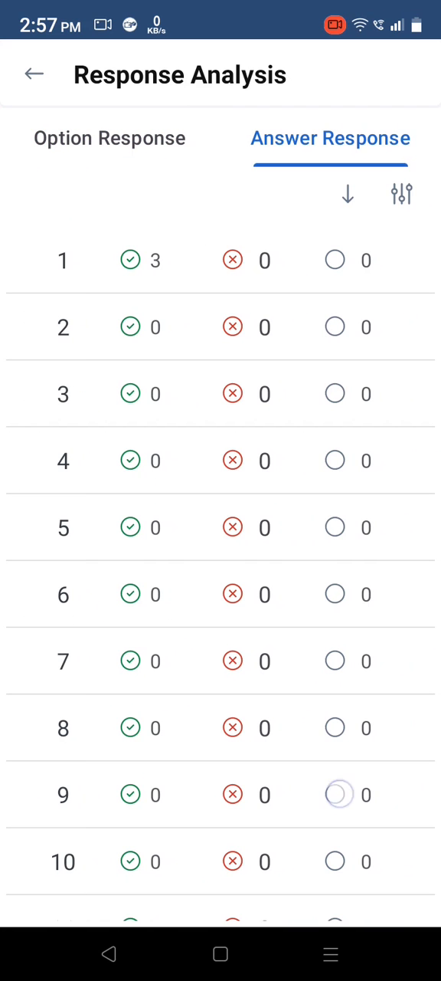
scroll("down", 3)
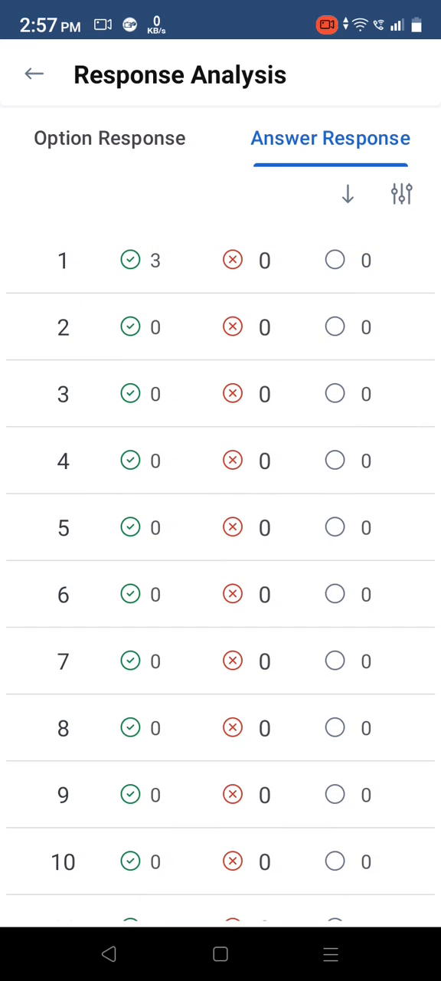
left_click(34, 73)
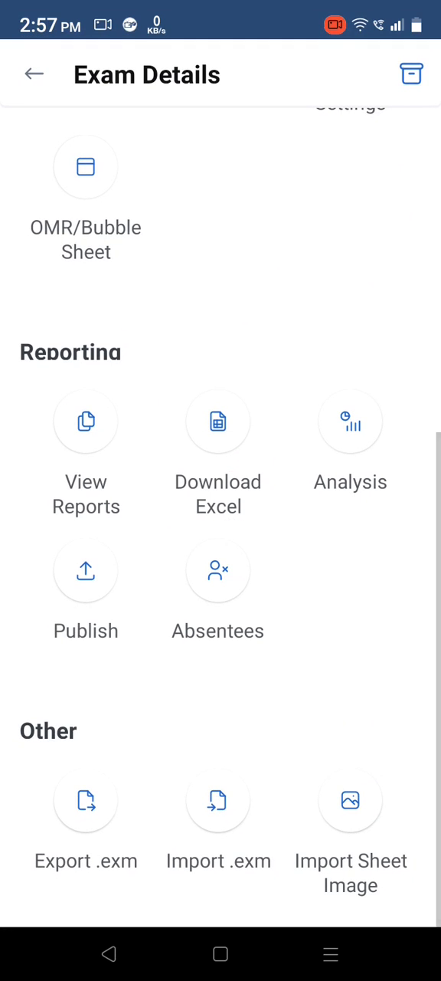
Create the exam's Excel results report without including absentees
left_click(87, 571)
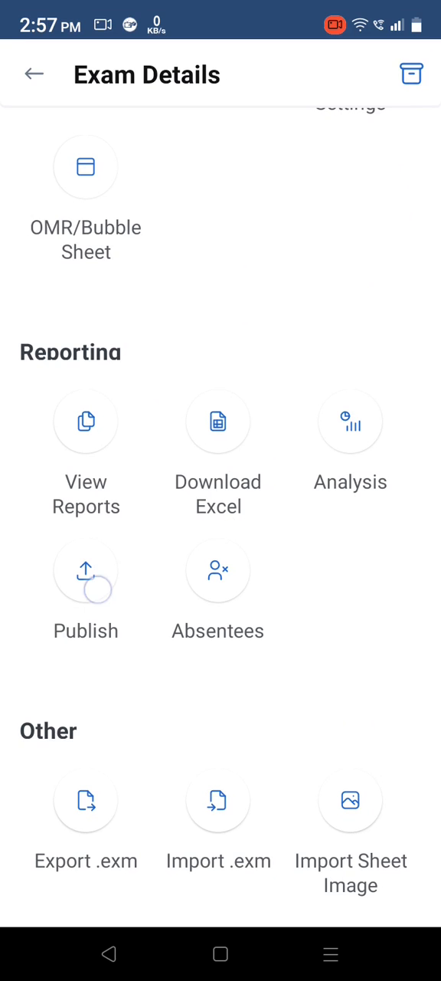
left_click(86, 572)
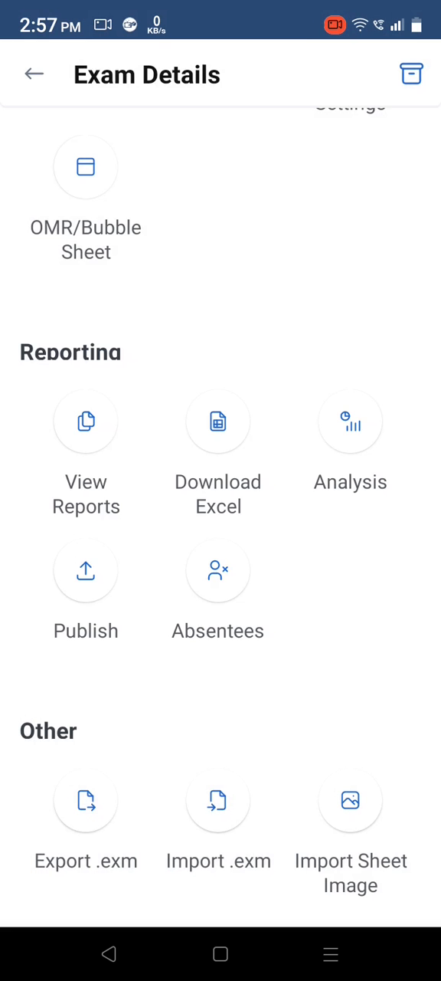
left_click(218, 421)
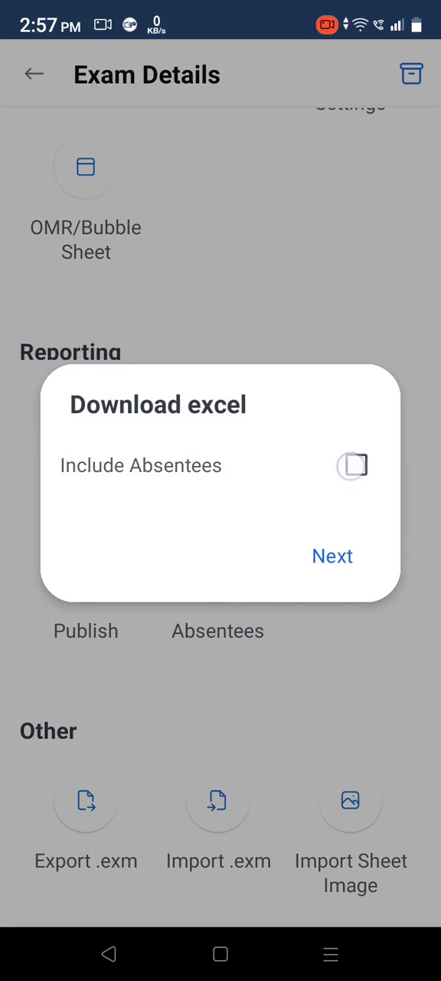
left_click(332, 555)
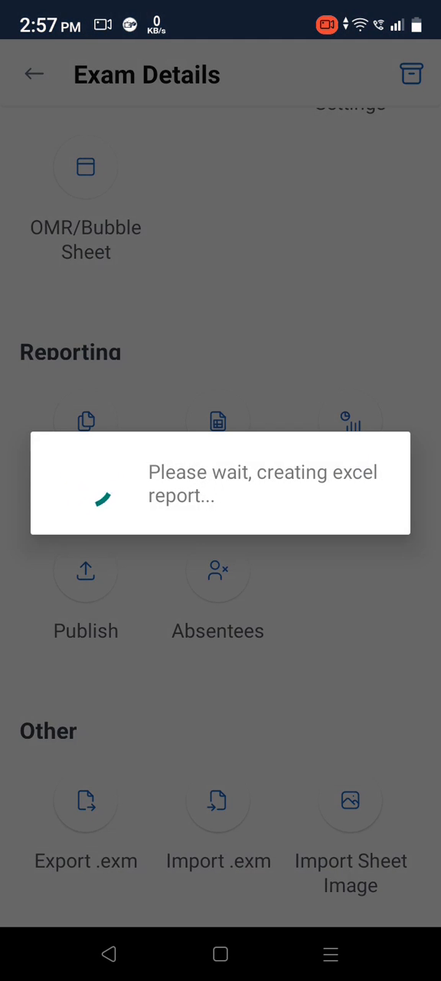